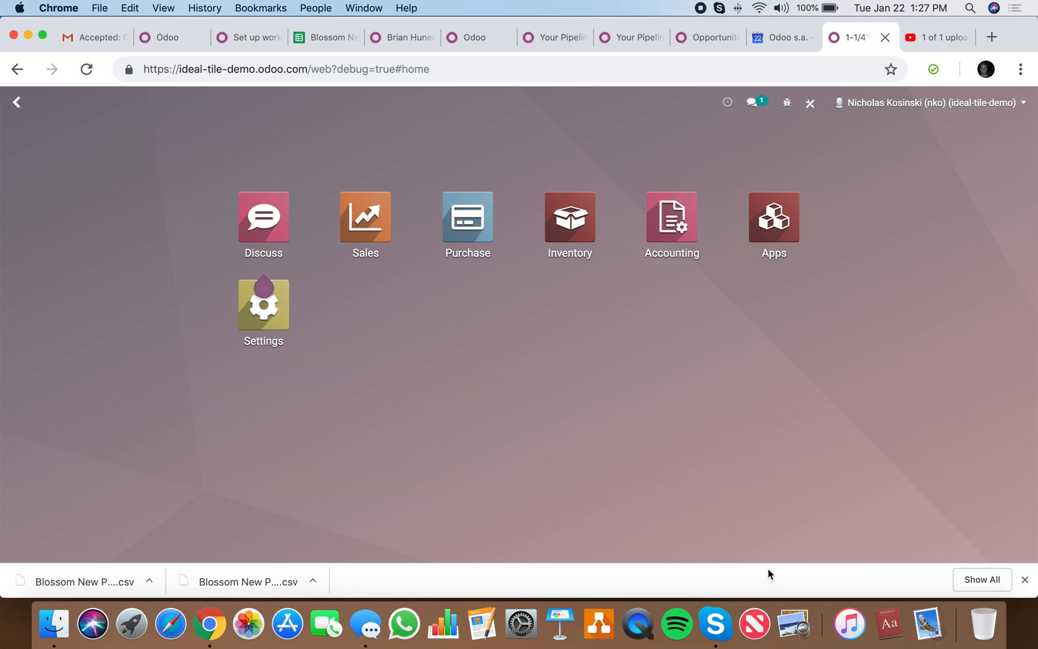
pyautogui.moveTo(496, 375)
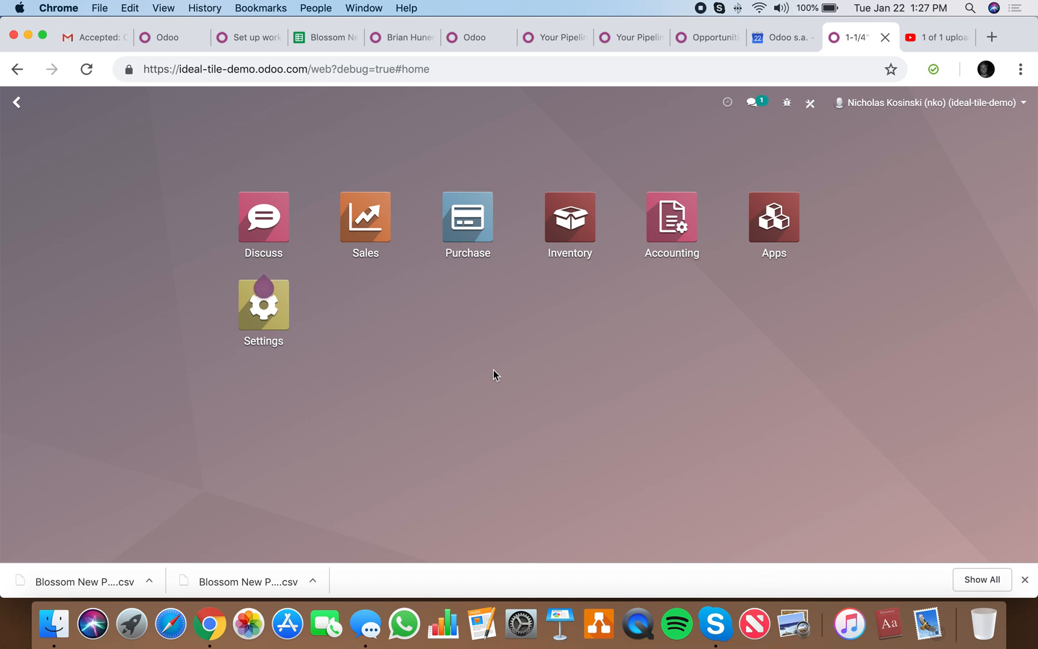
# - Find the Vendor Pricelists menu by searching 'price' and open the Vendor X record
pyautogui.write('price')
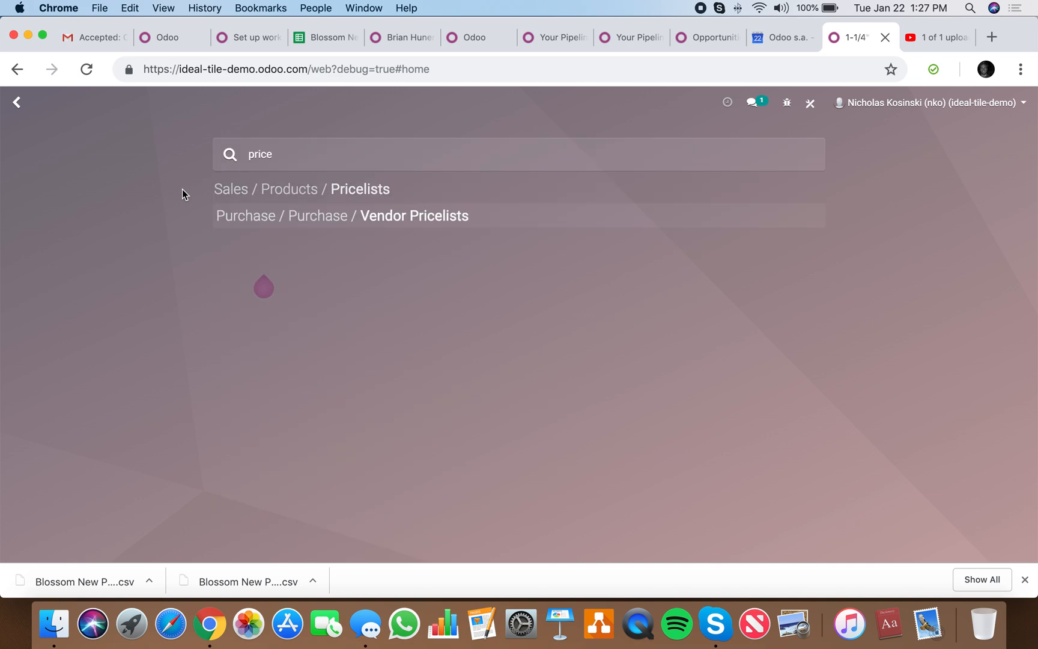
pyautogui.click(413, 215)
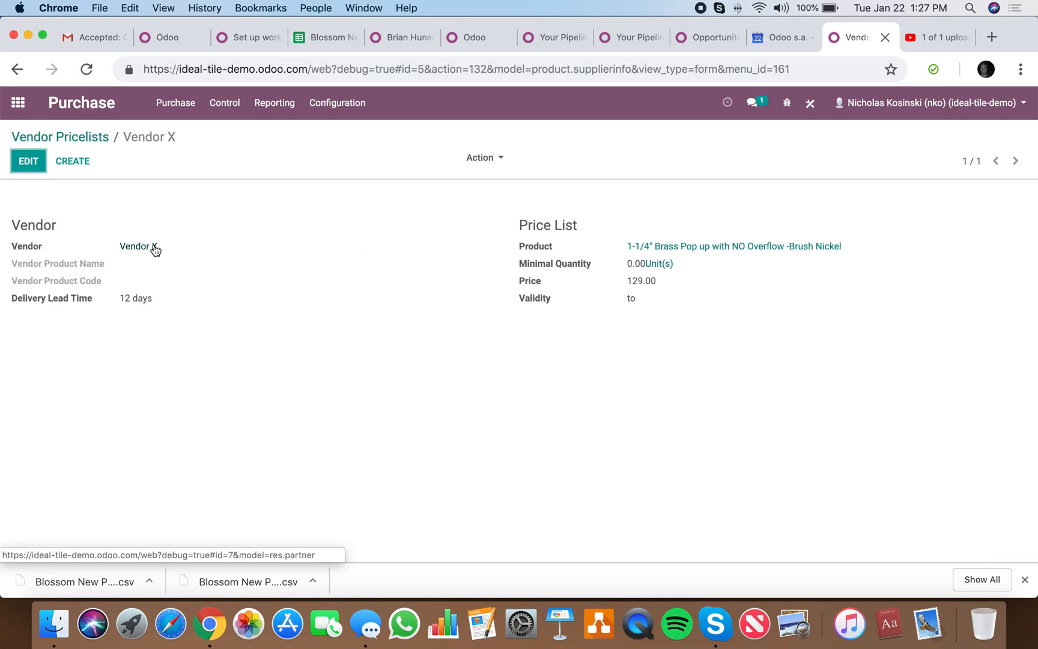
pyautogui.moveTo(466, 263)
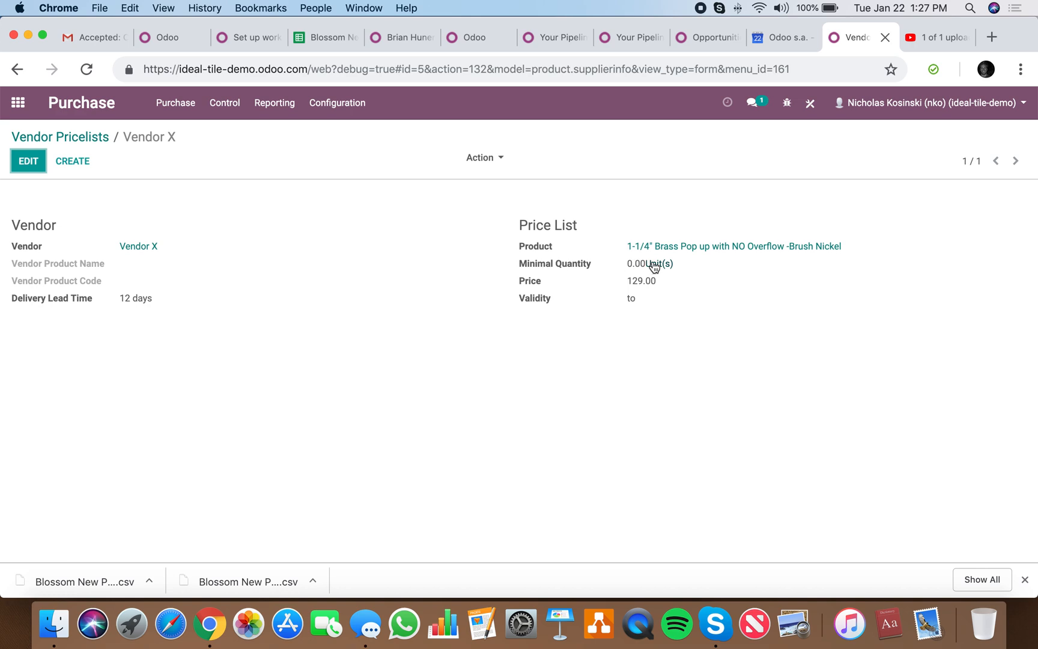
pyautogui.moveTo(604, 298)
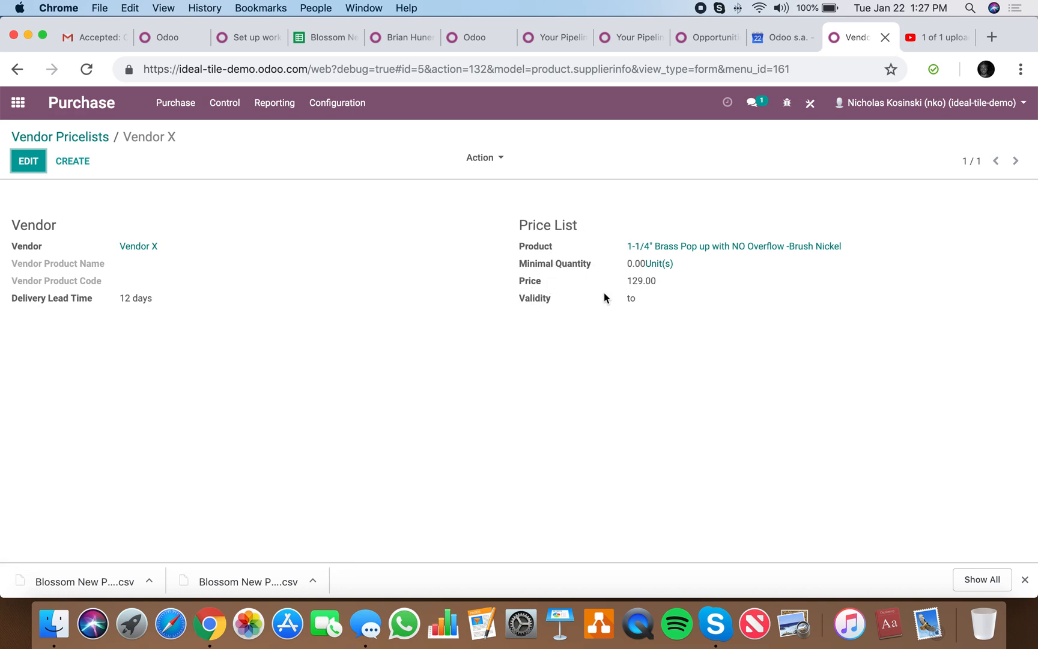
pyautogui.moveTo(639, 309)
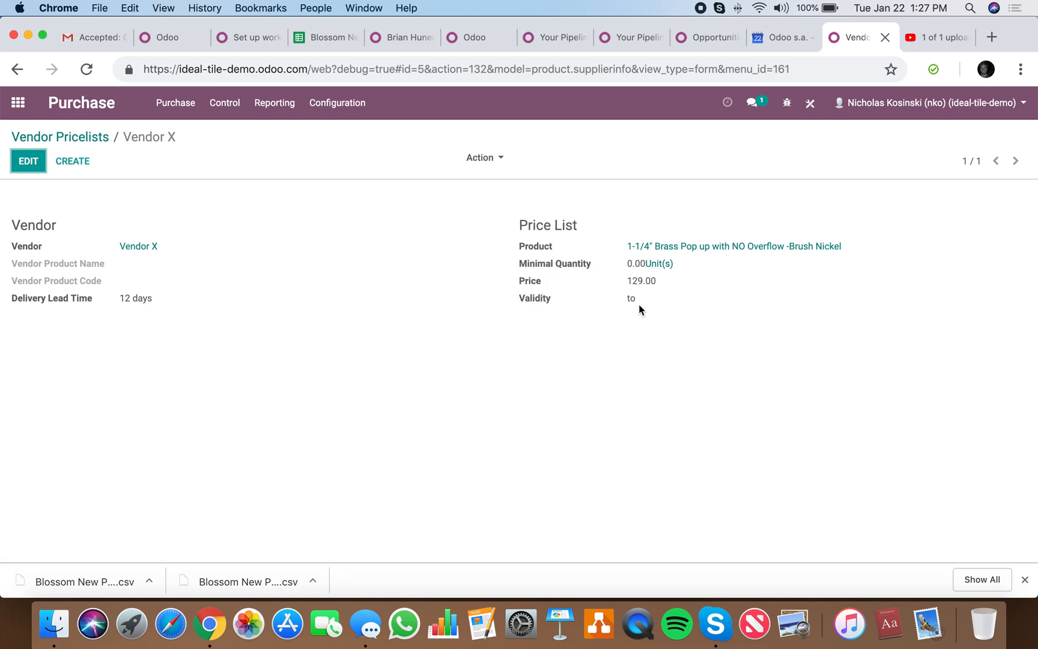
pyautogui.moveTo(264, 128)
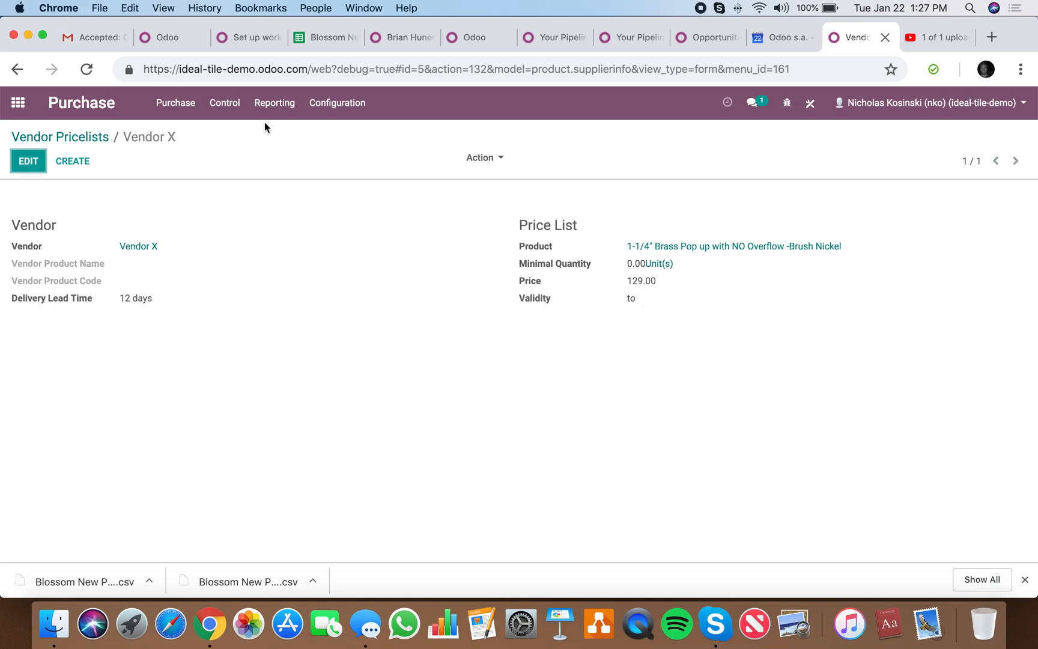
# - Review the Product Import sheet and Odoo tabs, then land on the Sheet3 pricelist template
pyautogui.click(317, 37)
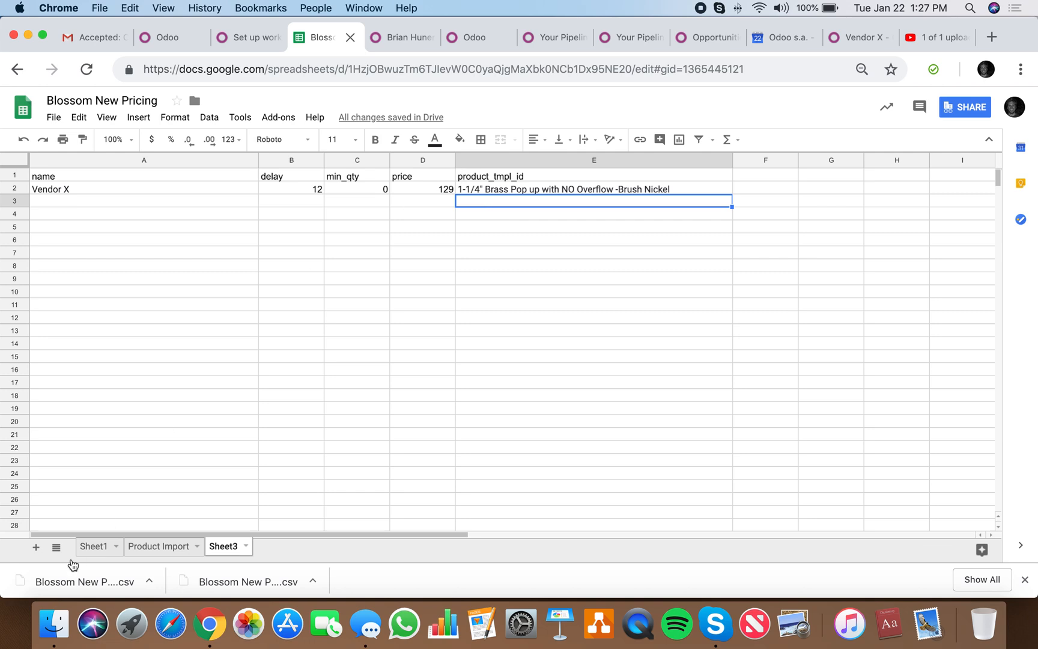
pyautogui.click(159, 547)
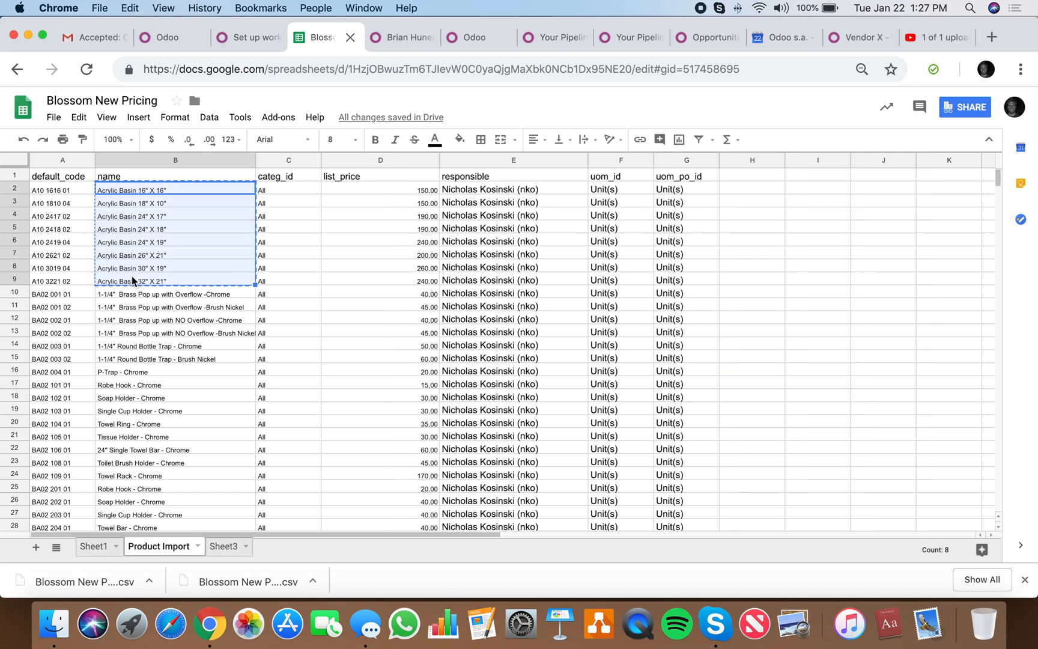
pyautogui.click(246, 37)
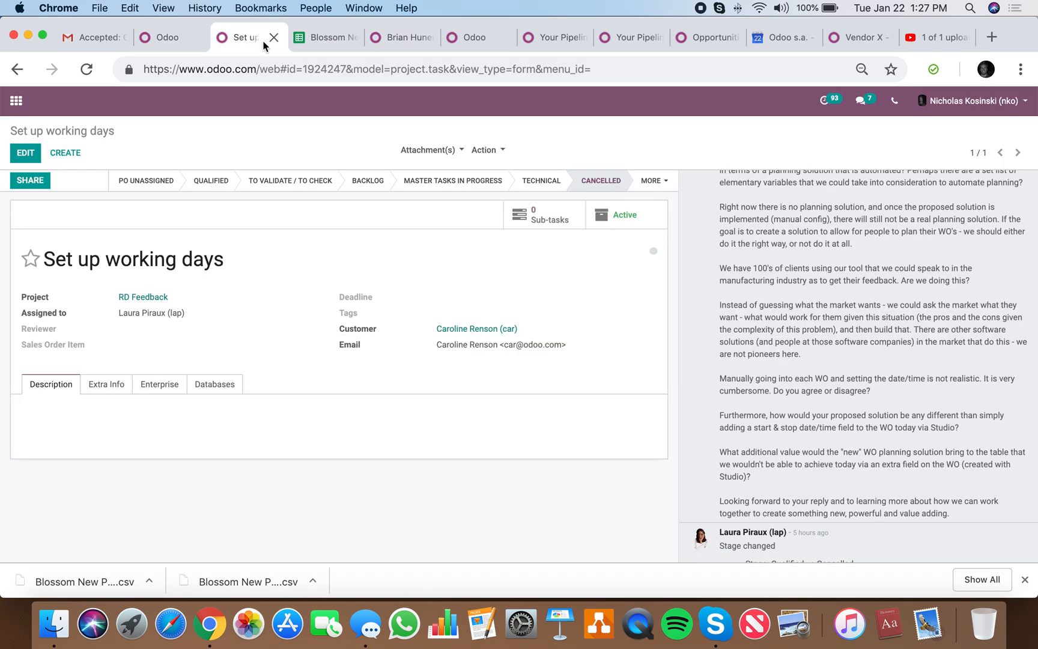
pyautogui.click(856, 38)
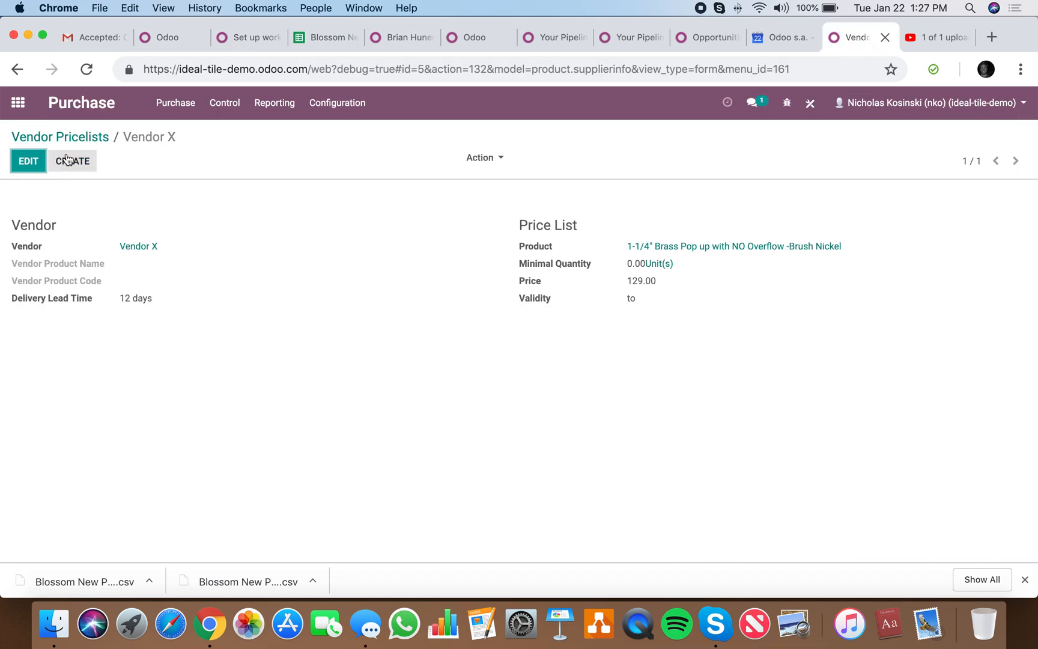
pyautogui.click(326, 37)
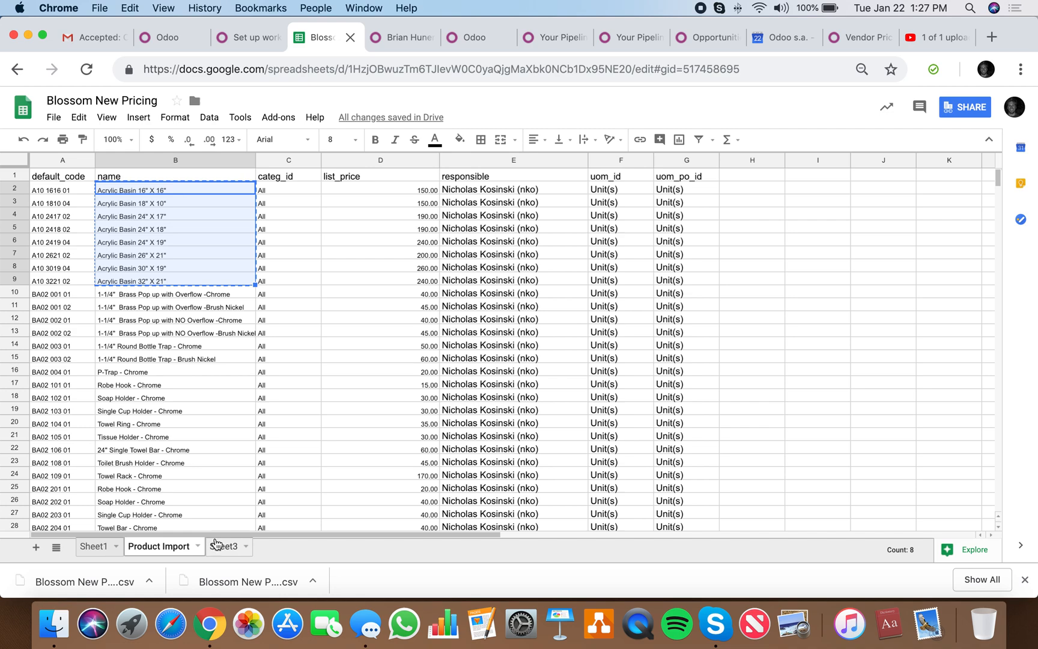
pyautogui.click(223, 547)
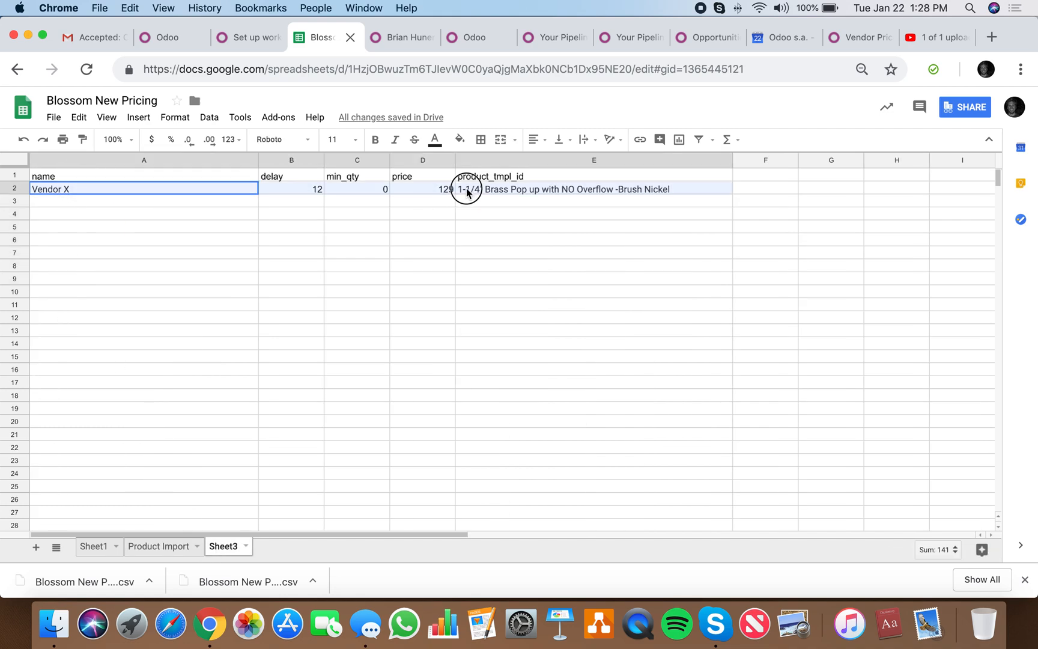
# - Fill the Acrylic Basin rows with price 324, min_qty 1 and vendor name 'Vendor X'
pyautogui.press('cmd+v')
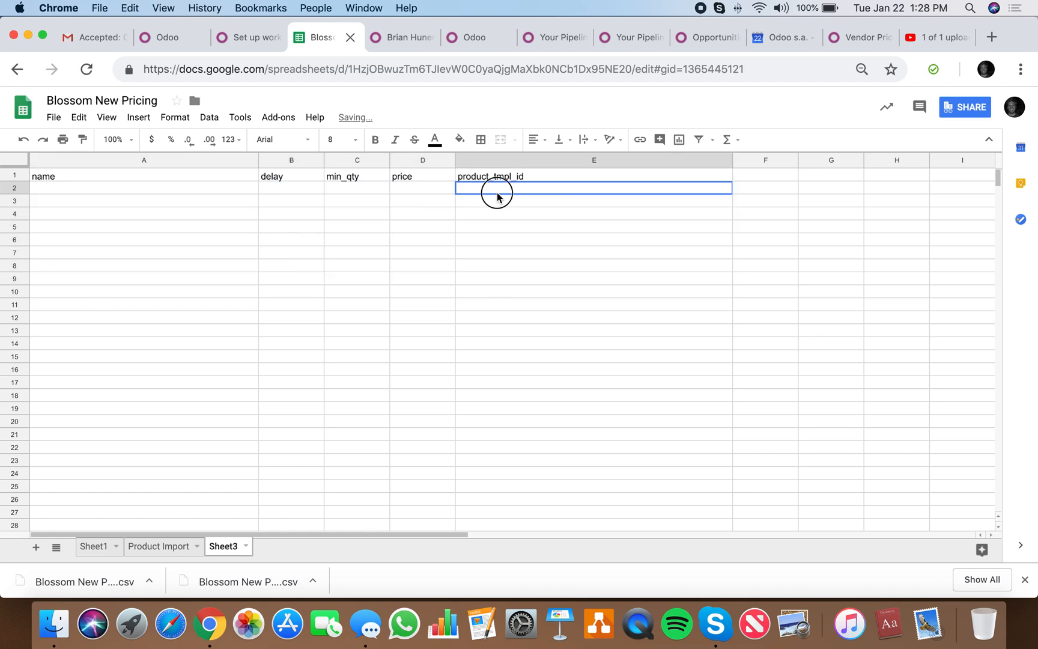
pyautogui.write('324')
pyautogui.click(357, 187)
pyautogui.write('0')
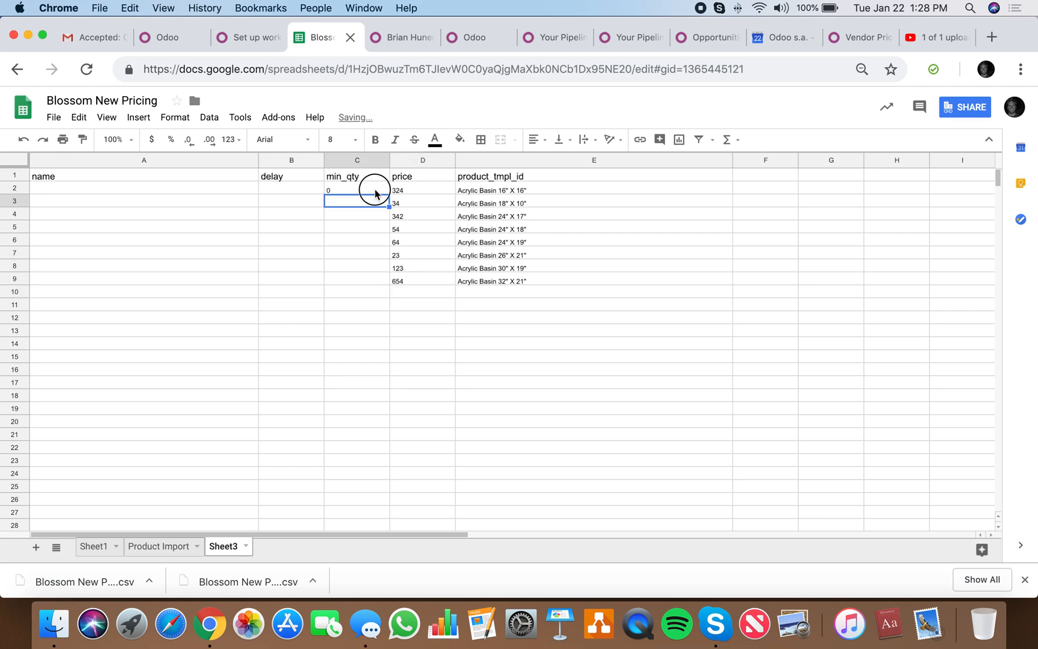
pyautogui.write('1')
pyautogui.click(291, 281)
pyautogui.write('8')
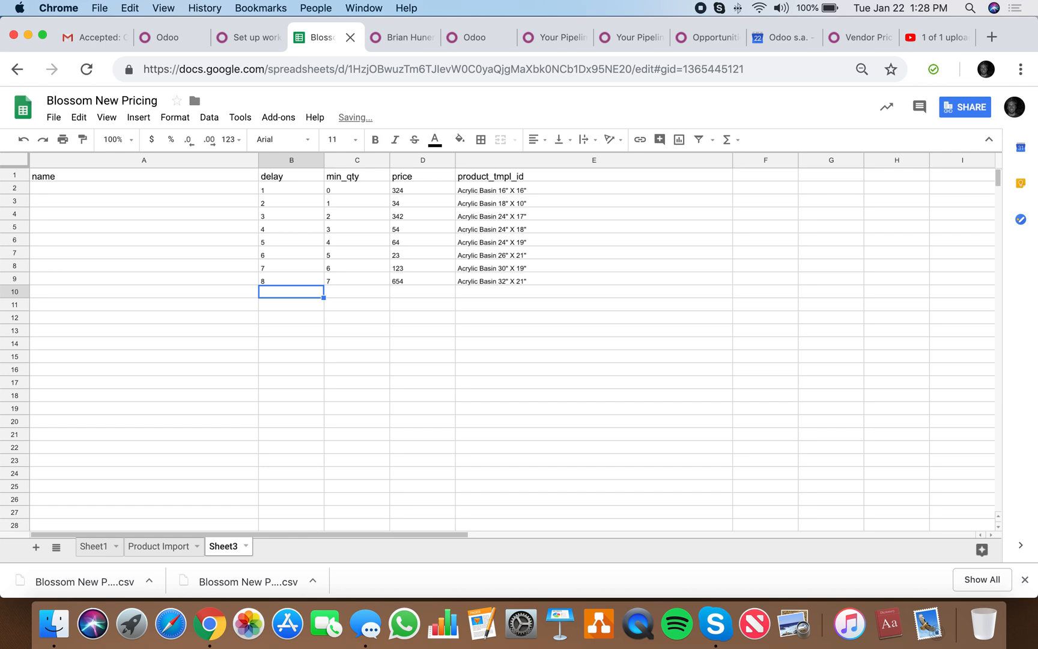
pyautogui.click(143, 190)
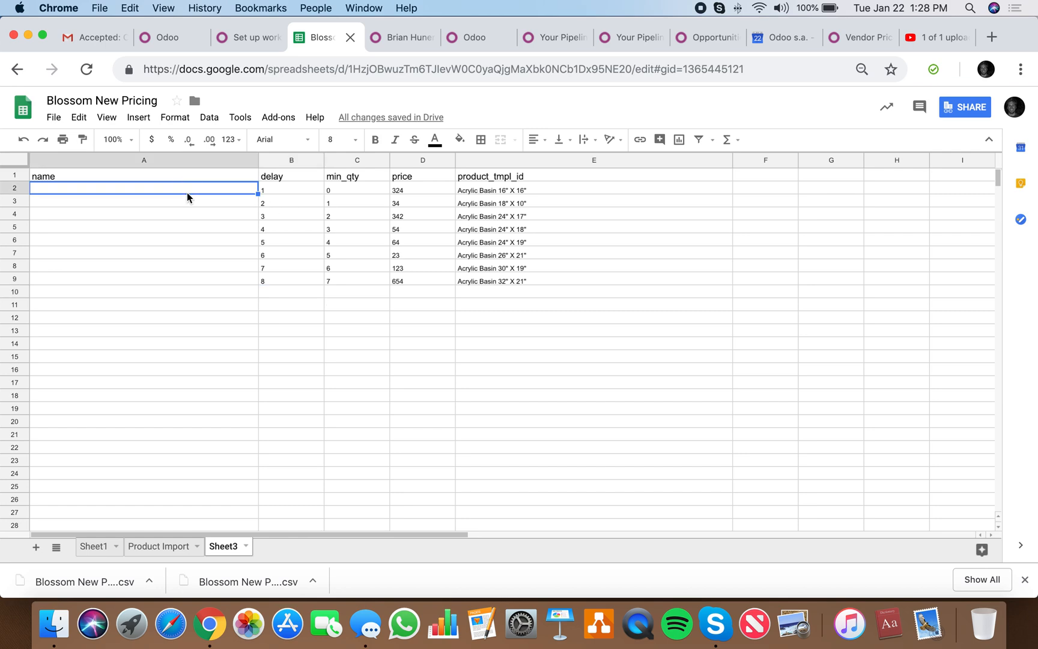
pyautogui.write('Vendor X')
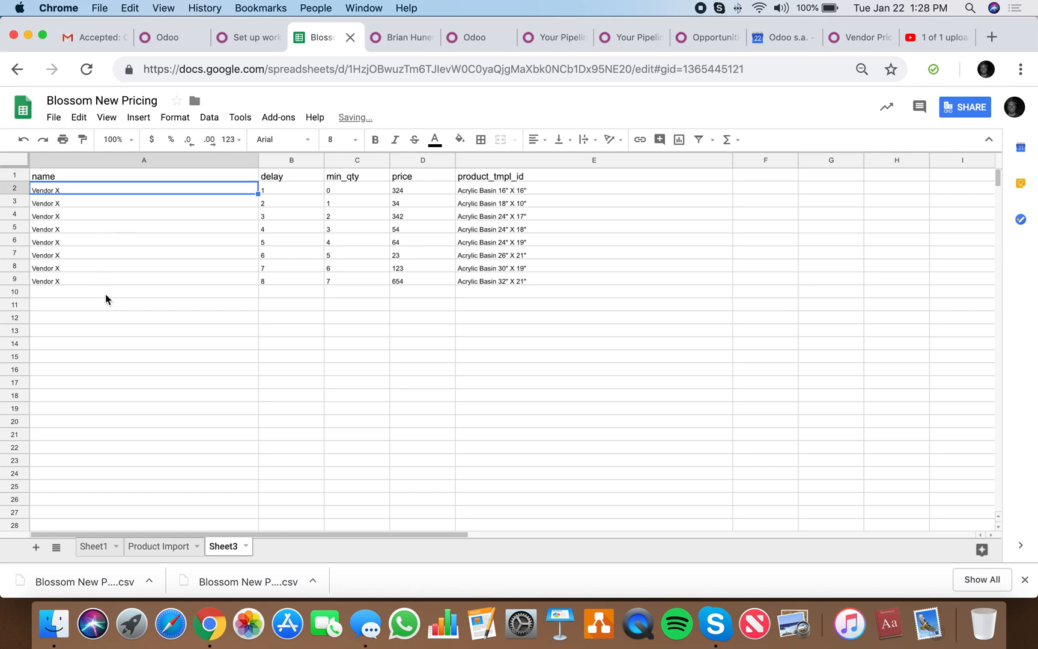
# - Download Sheet3 as a CSV and return to the Odoo vendor pricelists page
pyautogui.click(53, 118)
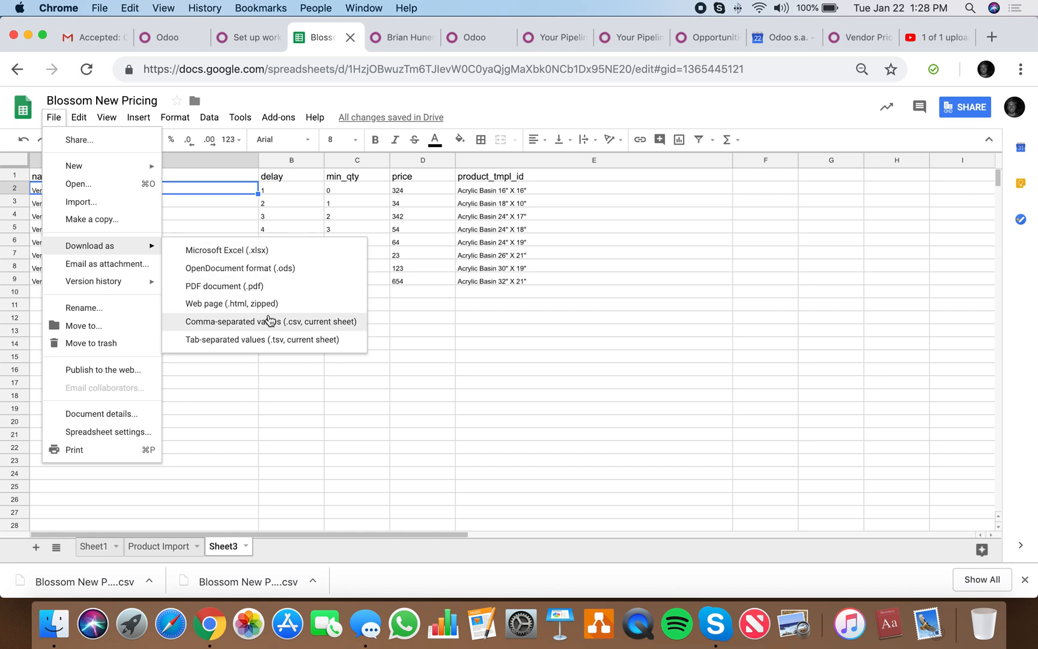
pyautogui.click(270, 321)
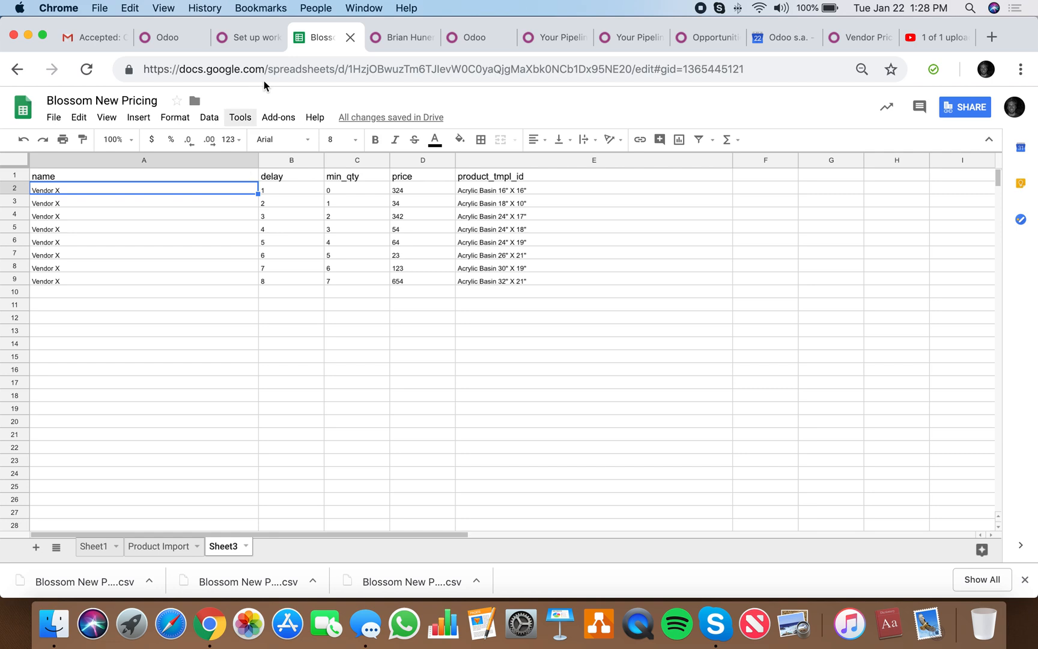
pyautogui.click(858, 38)
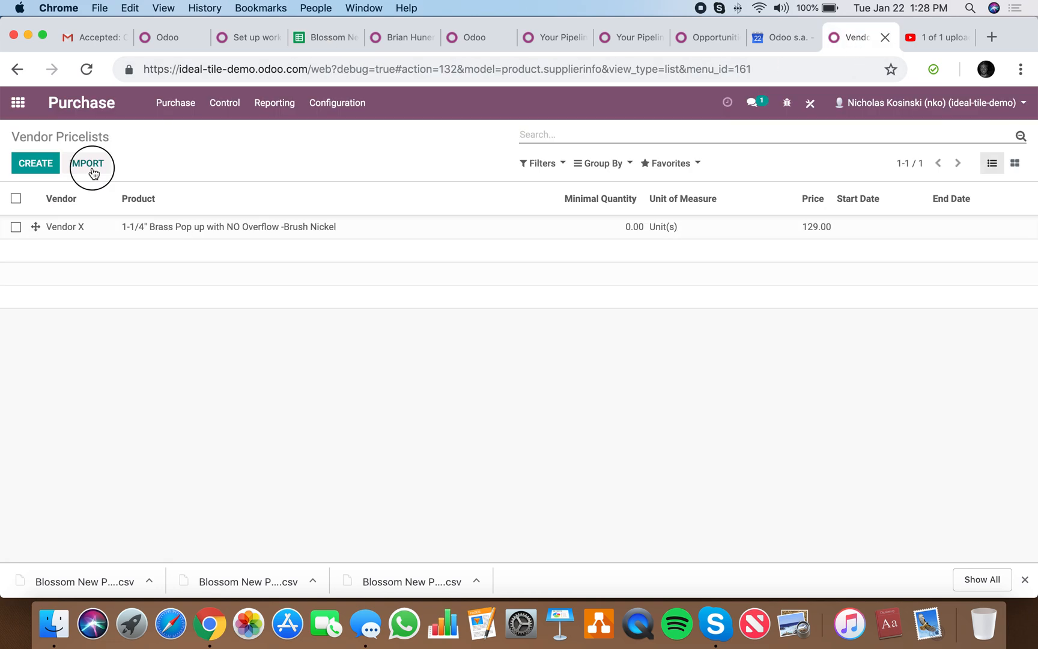
# - Load the CSV, validate the eight Vendor X rows with Test Import, and run the import
pyautogui.click(88, 163)
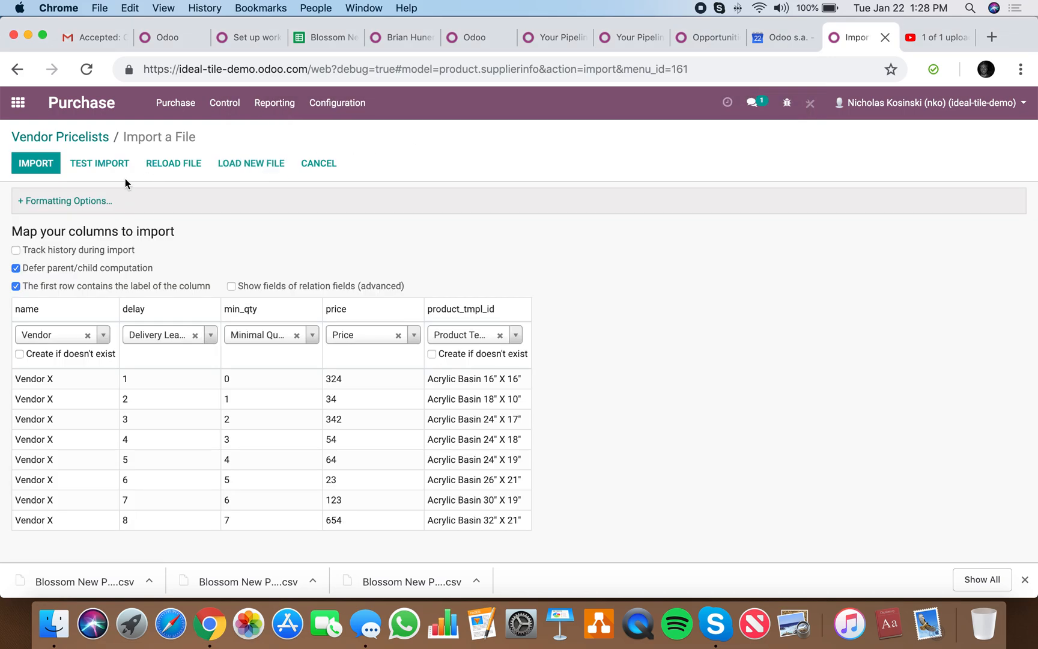
pyautogui.click(34, 163)
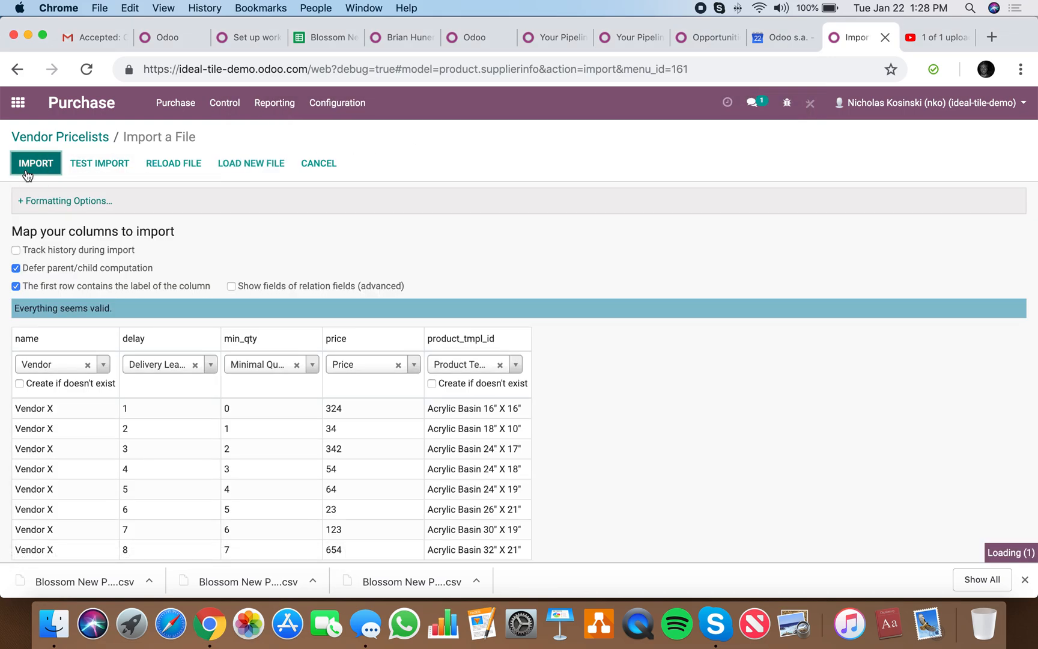
pyautogui.click(35, 163)
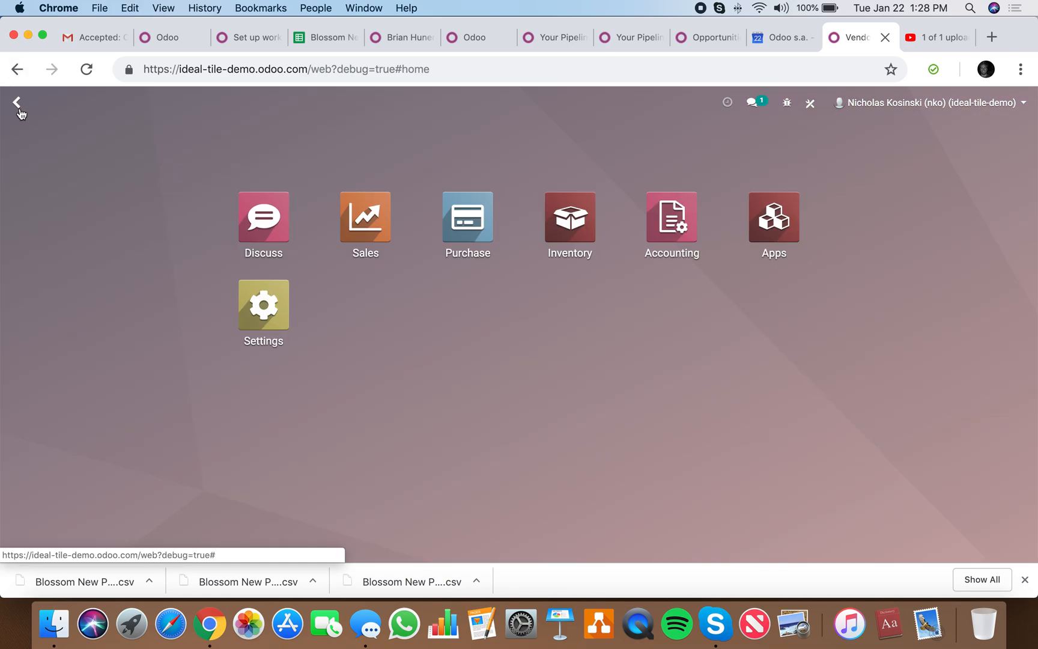
# - Search the Sales product list for reference A10 3221 02
pyautogui.click(365, 216)
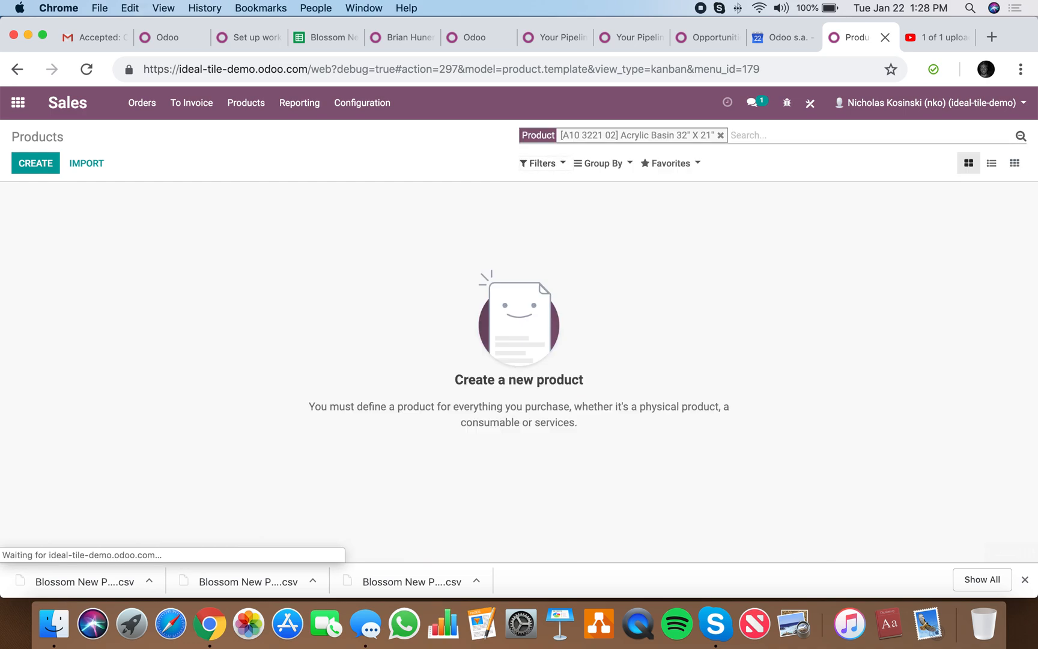
pyautogui.click(592, 135)
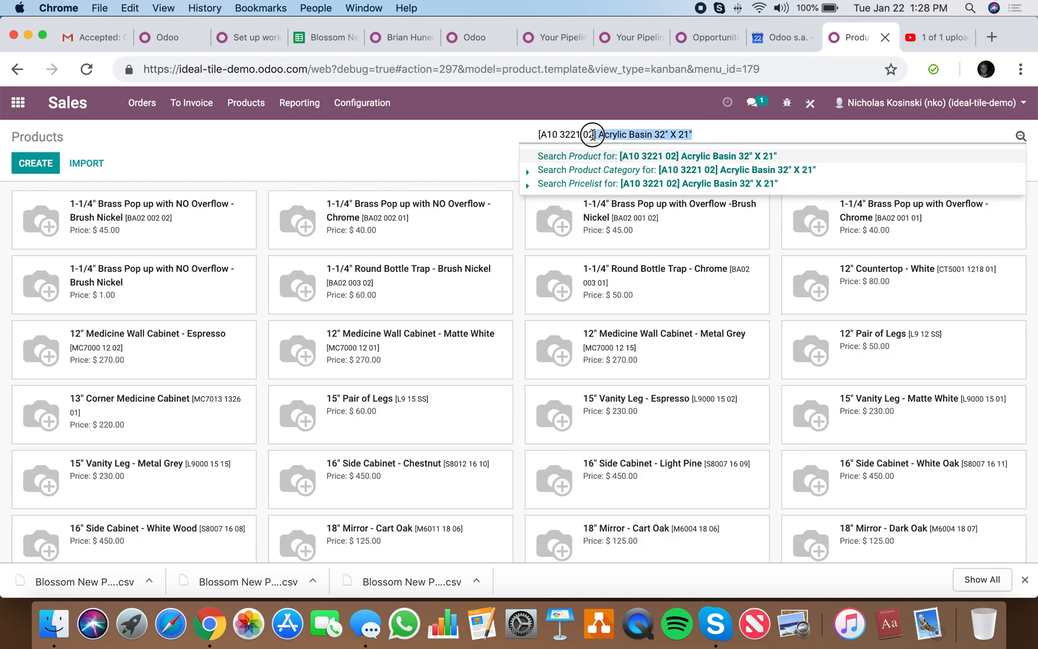
pyautogui.click(653, 155)
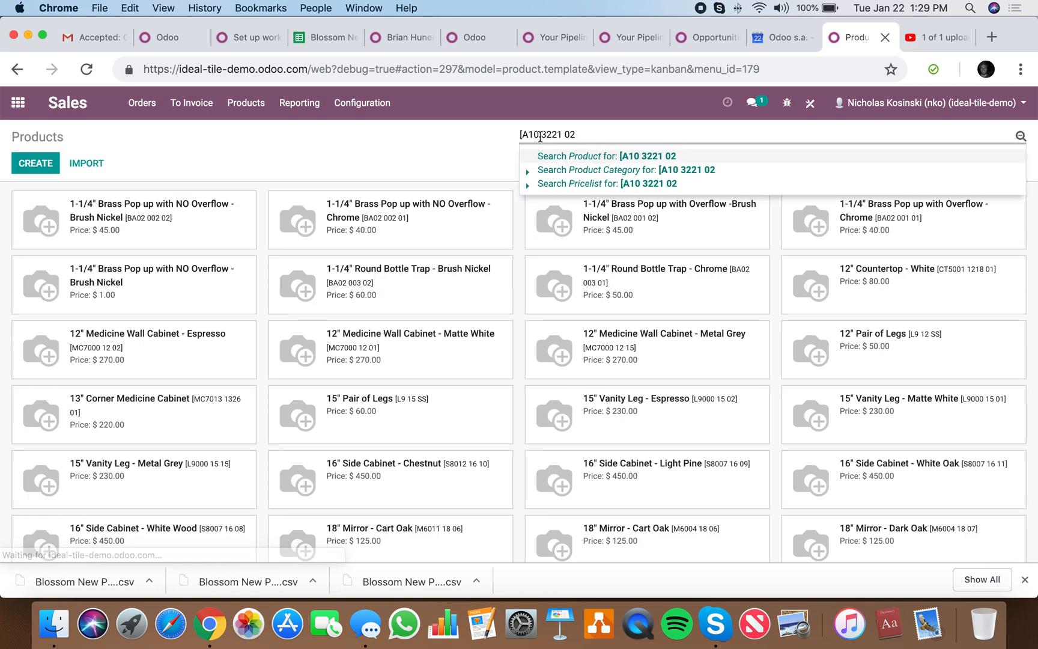
pyautogui.write('Z')
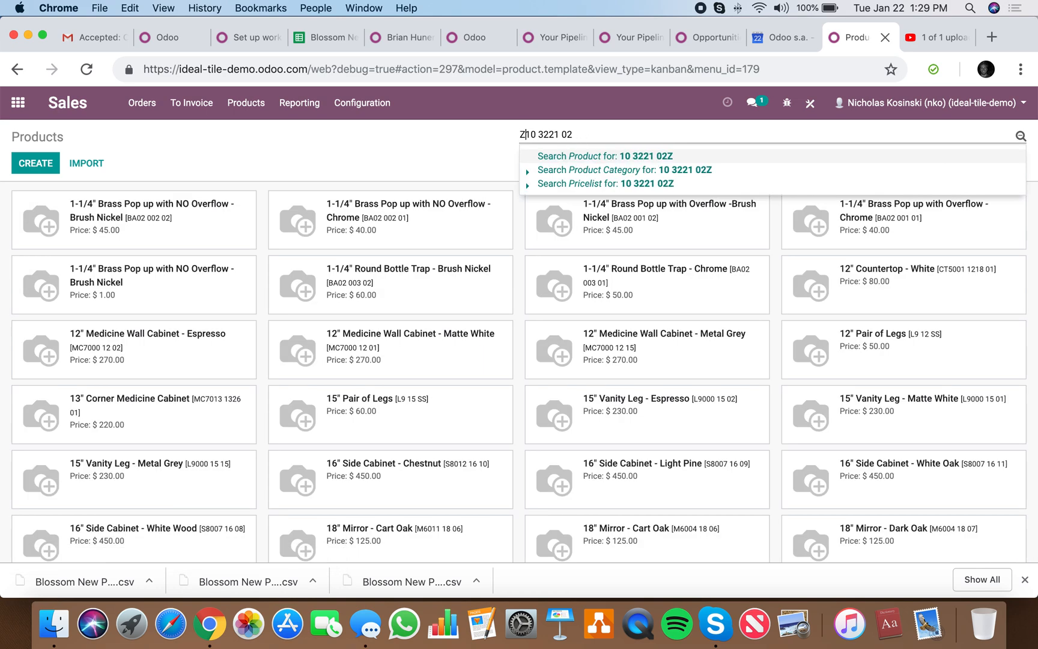
pyautogui.click(603, 155)
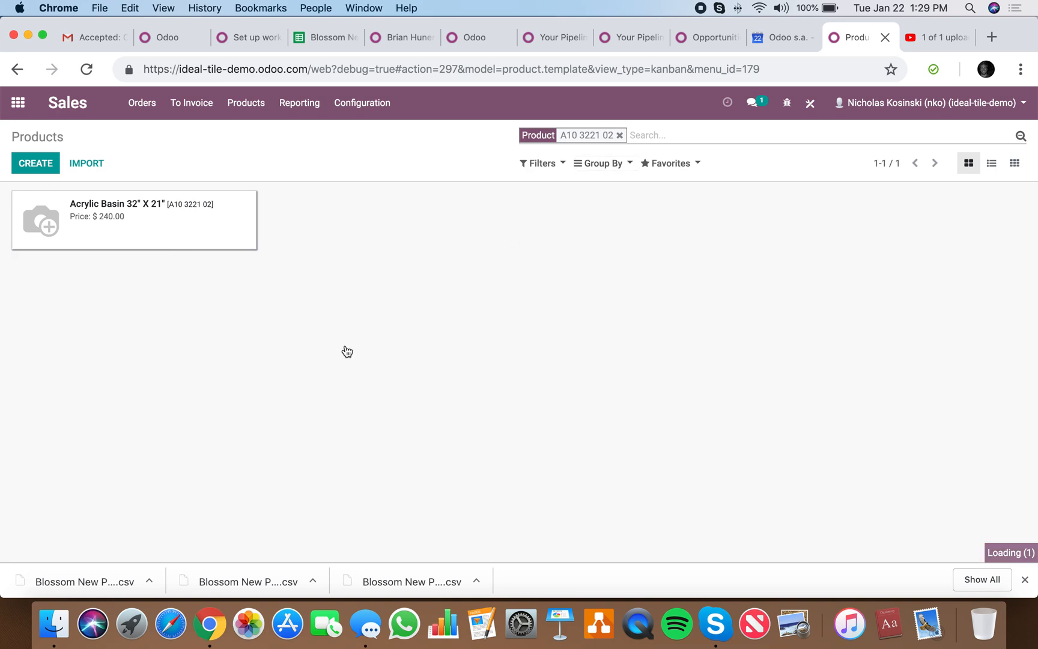
# - Search product names for 'acr' to list all eight Acrylic Basin products
pyautogui.click(132, 210)
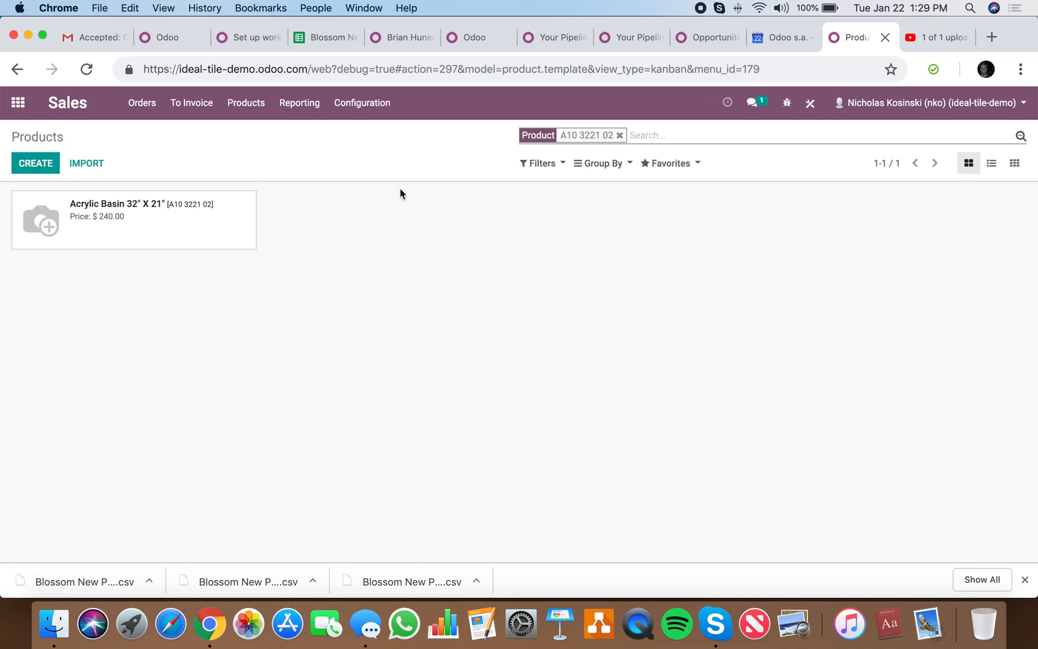
pyautogui.write('ax')
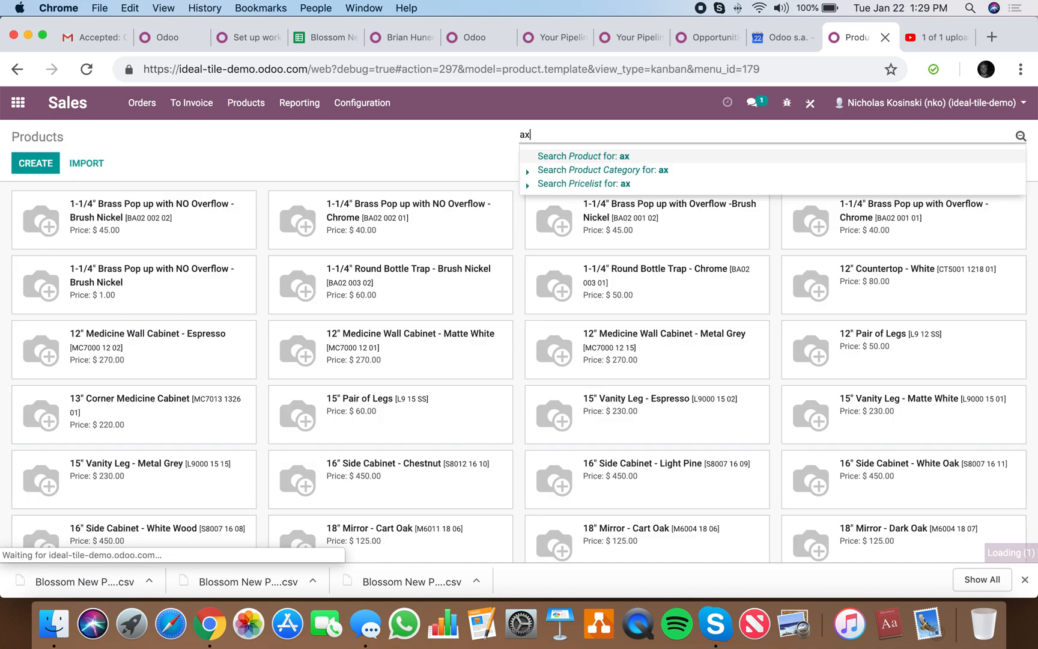
pyautogui.write('cr')
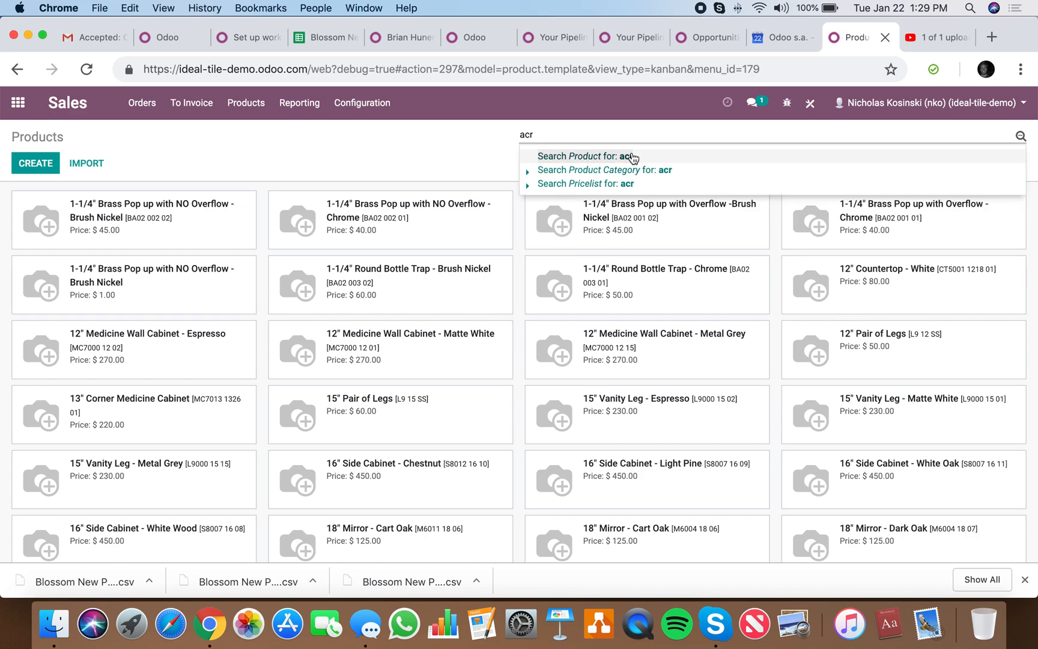
pyautogui.click(586, 155)
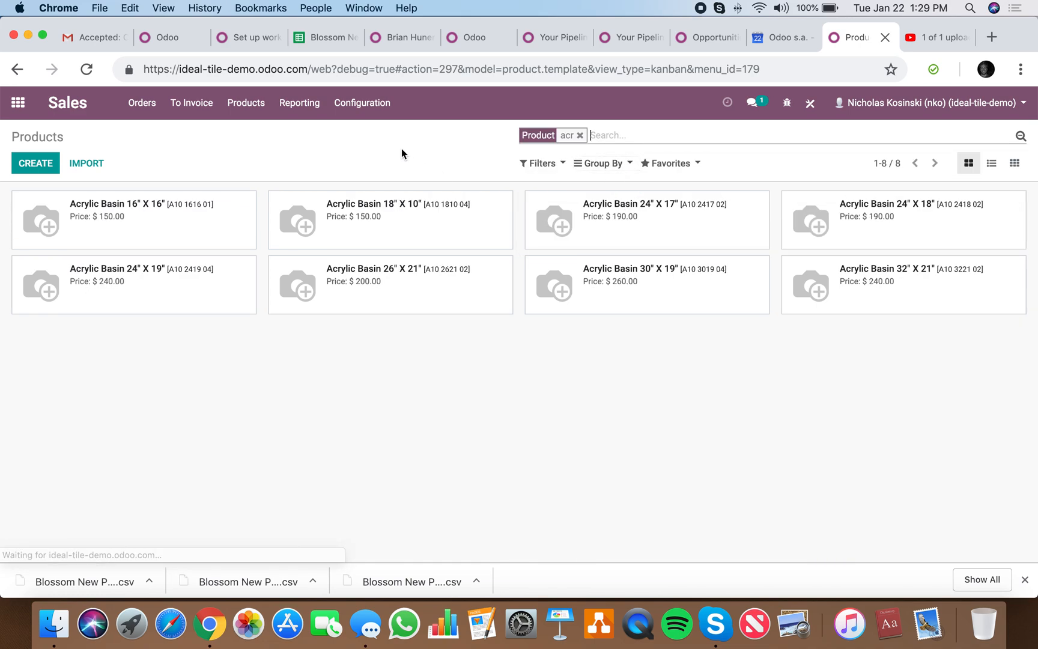
# - Check the Vendor X purchase prices (324.00, 34.00) on the 16" X 16" basin and the next three basins
pyautogui.click(118, 204)
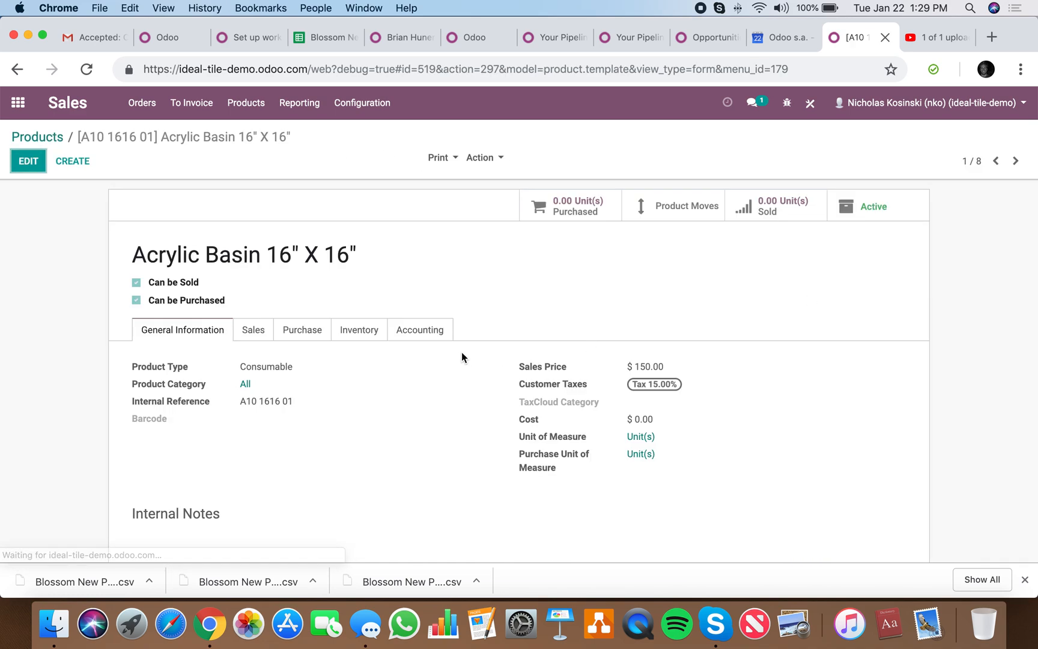
pyautogui.click(302, 329)
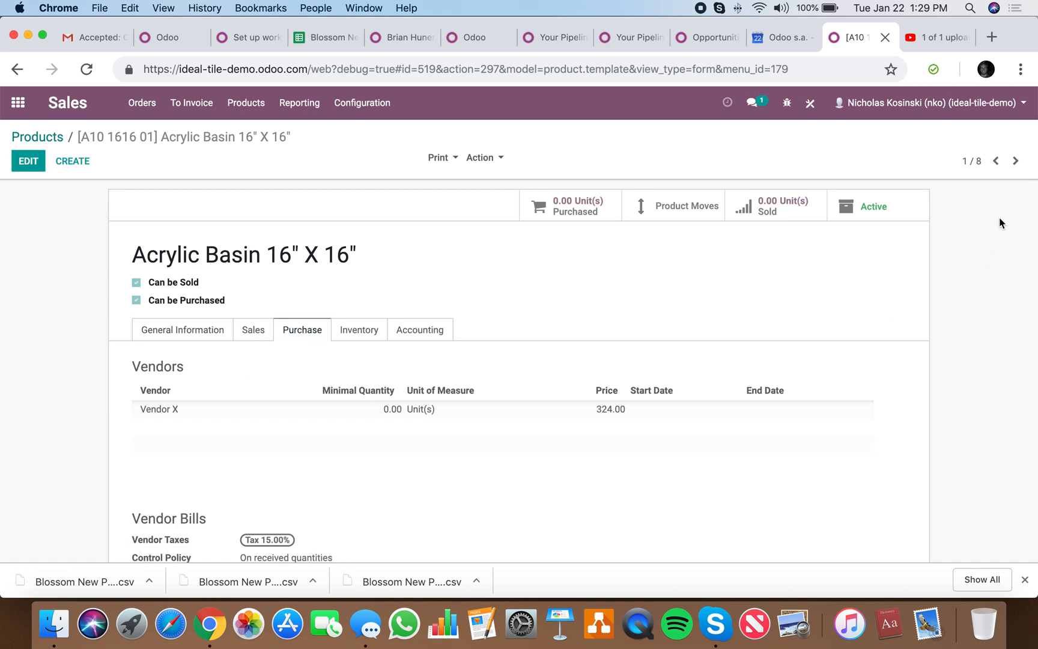
pyautogui.click(1014, 161)
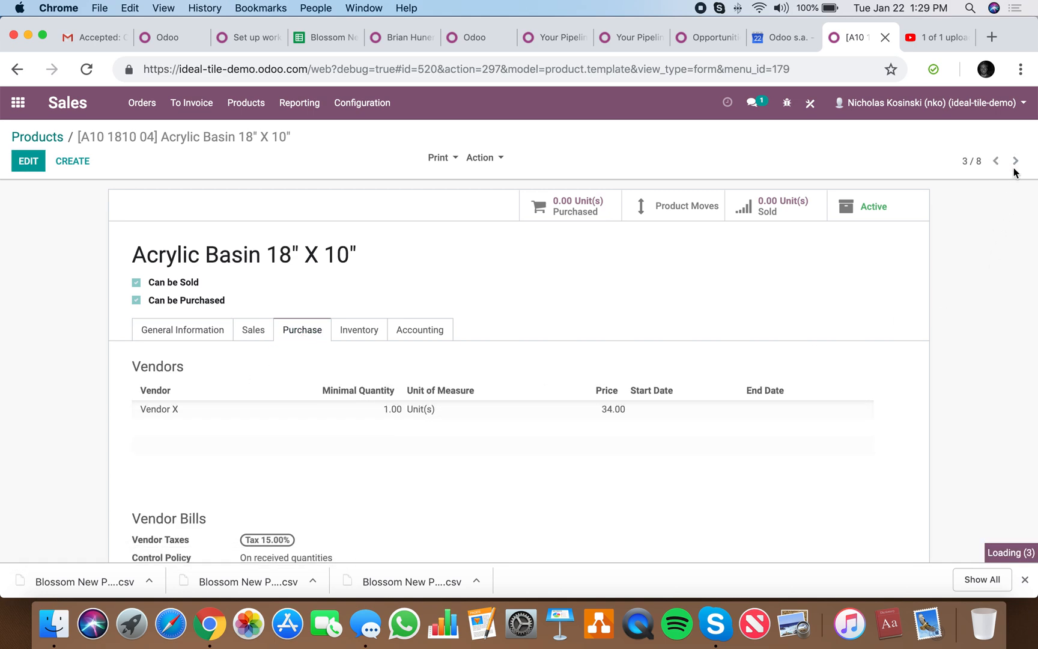
pyautogui.click(1015, 160)
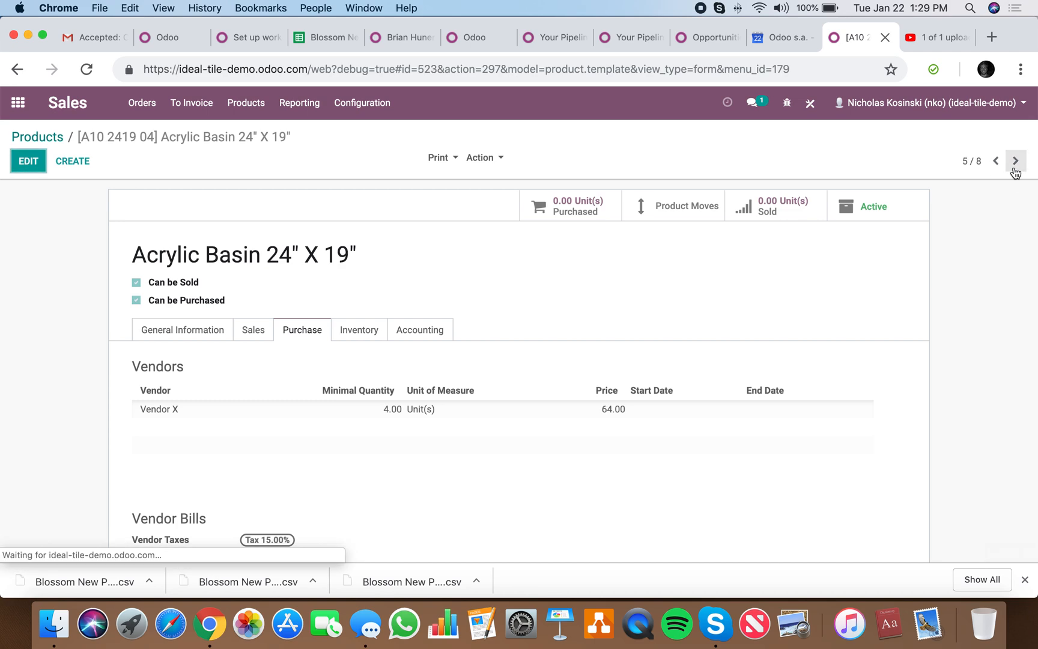
pyautogui.click(1015, 160)
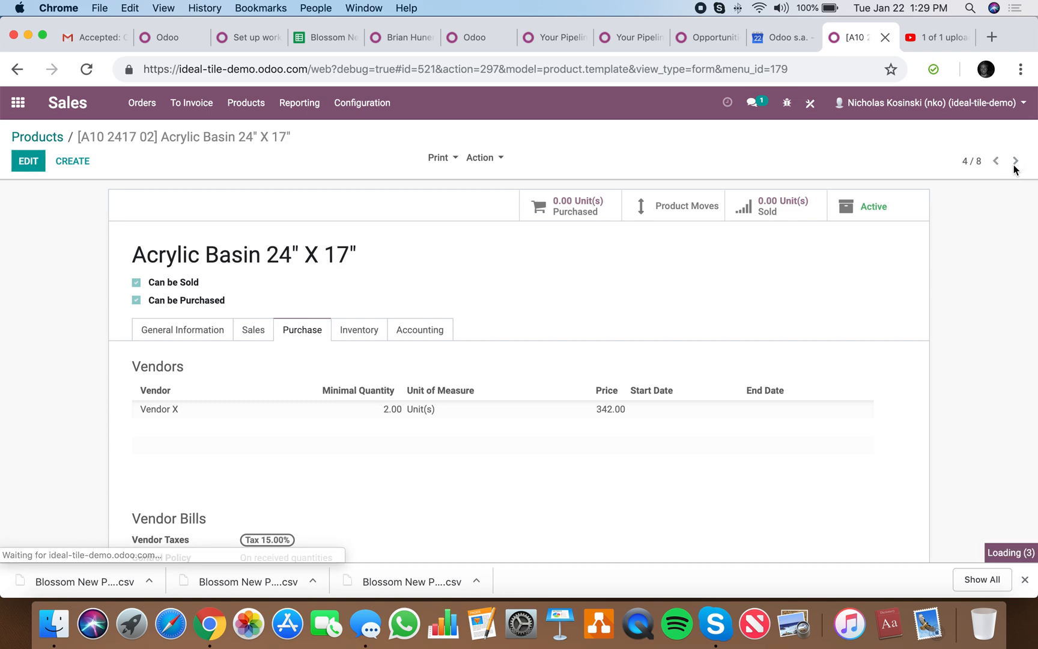
# - Leave the basin records and return to the app home screen
pyautogui.click(36, 137)
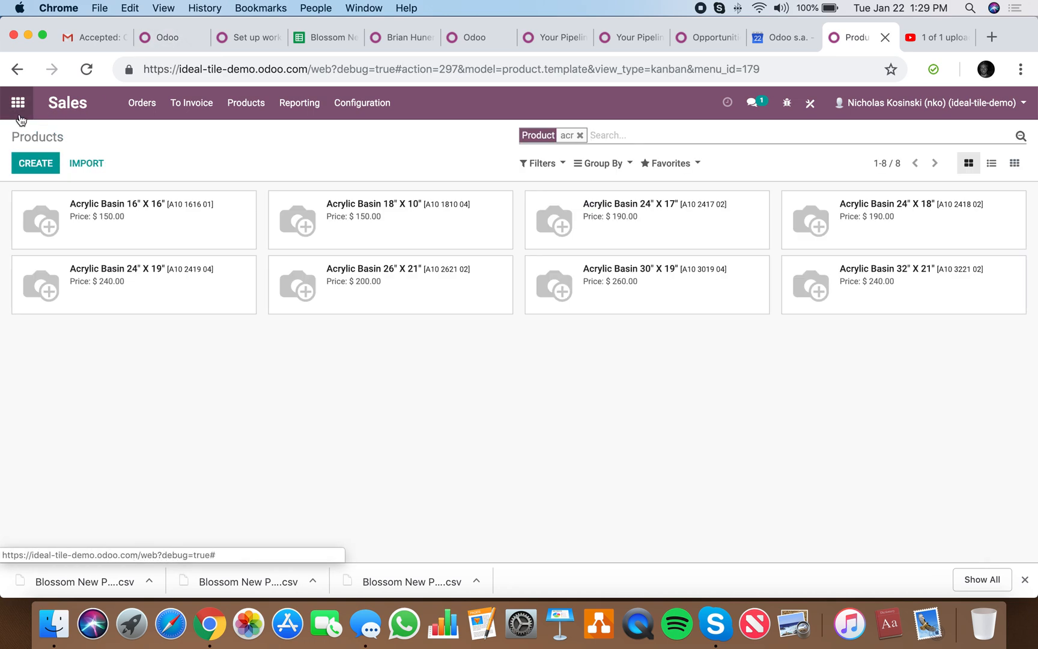
pyautogui.click(18, 102)
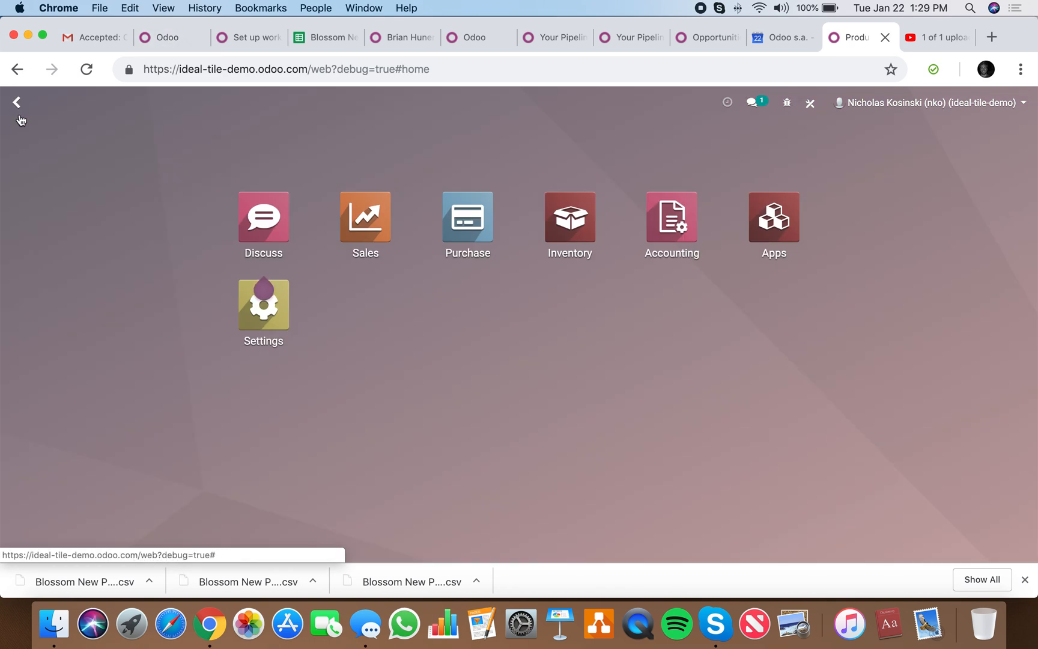